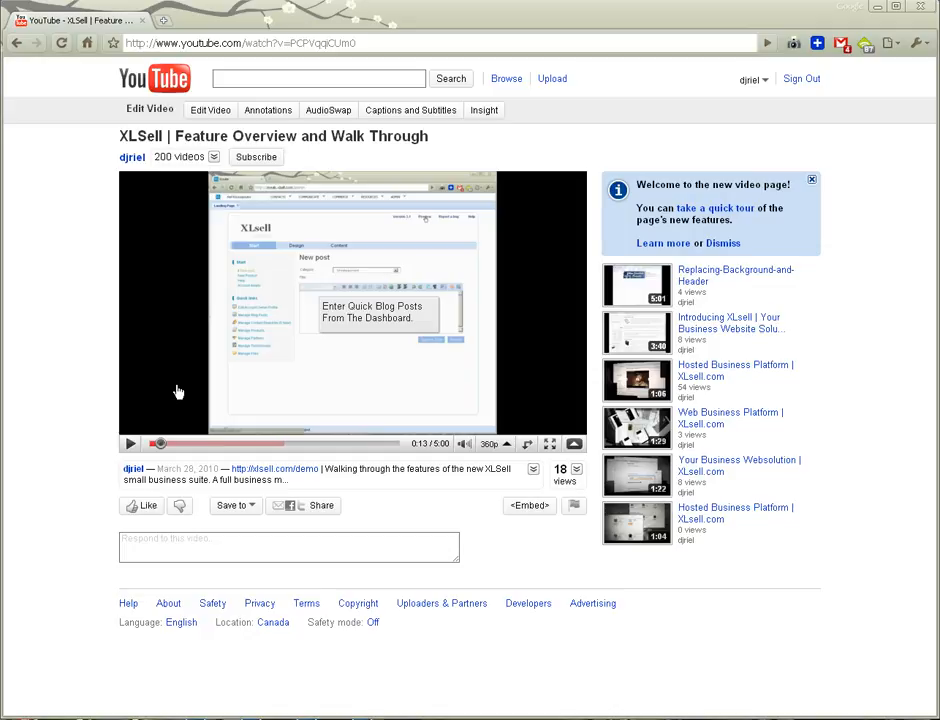
{"action": "mouse_move", "coordinate": [164, 358]}
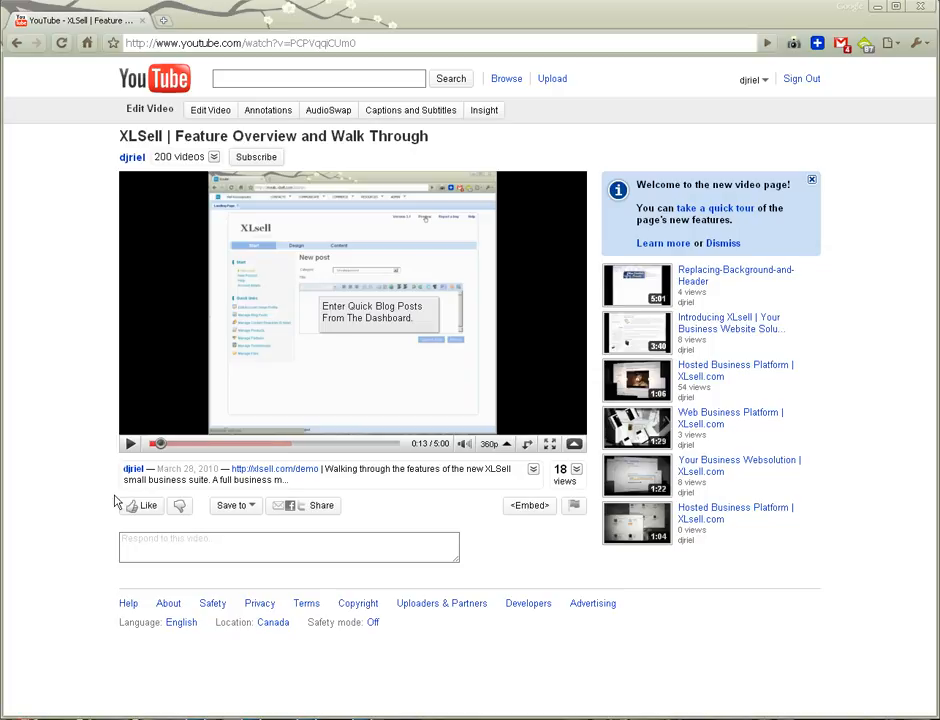
Play and pause the XLSell video, browse the uploader's 200-video strip to page two, then head to the homepage
{"action": "left_click", "coordinate": [130, 443]}
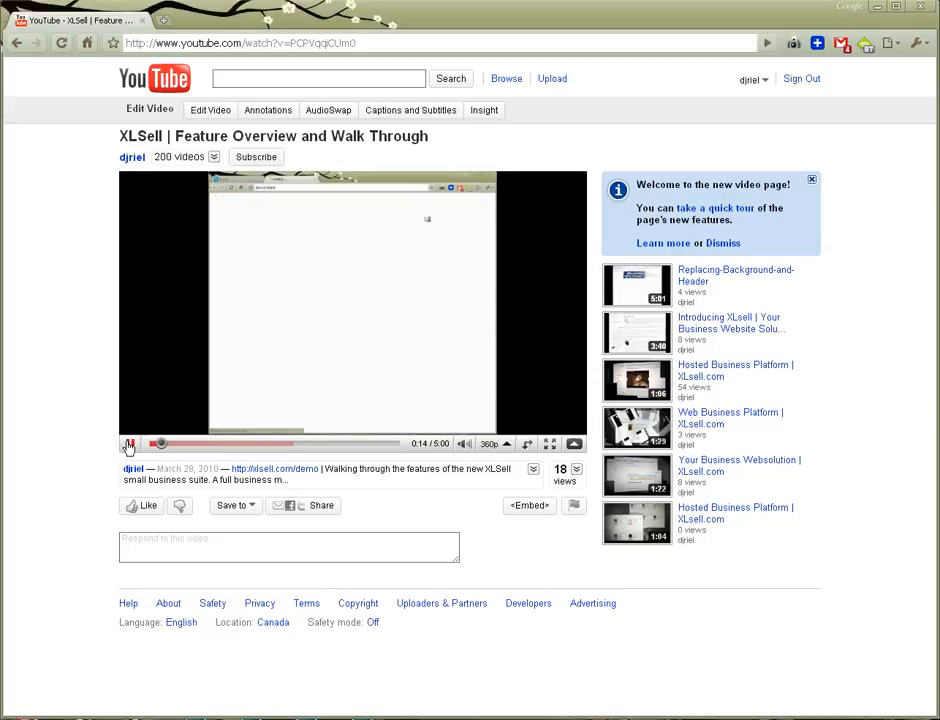
{"action": "left_click", "coordinate": [130, 443]}
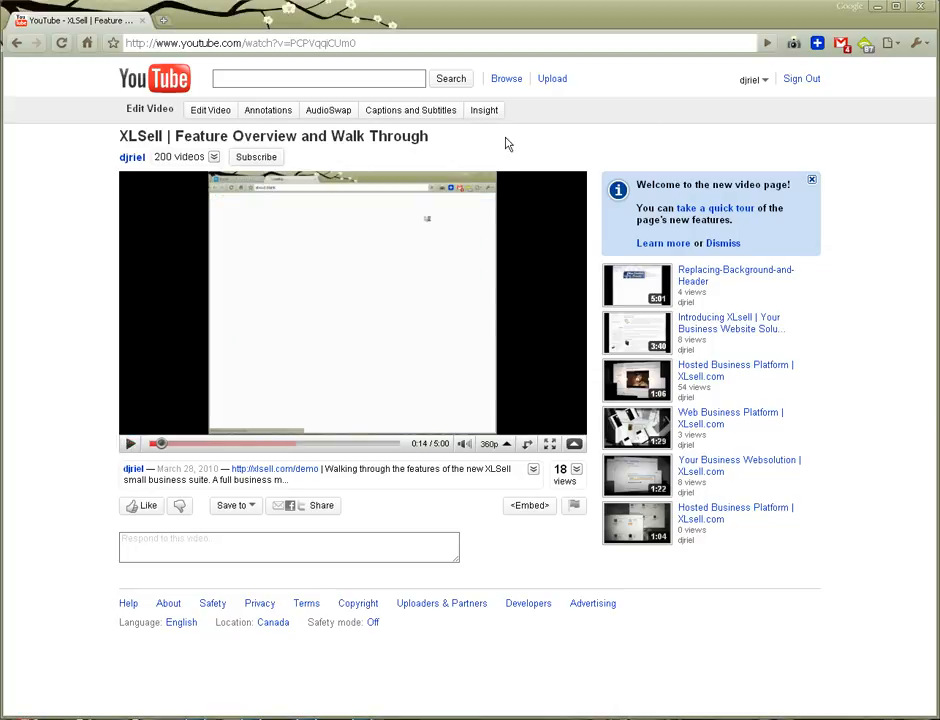
{"action": "left_click", "coordinate": [213, 157]}
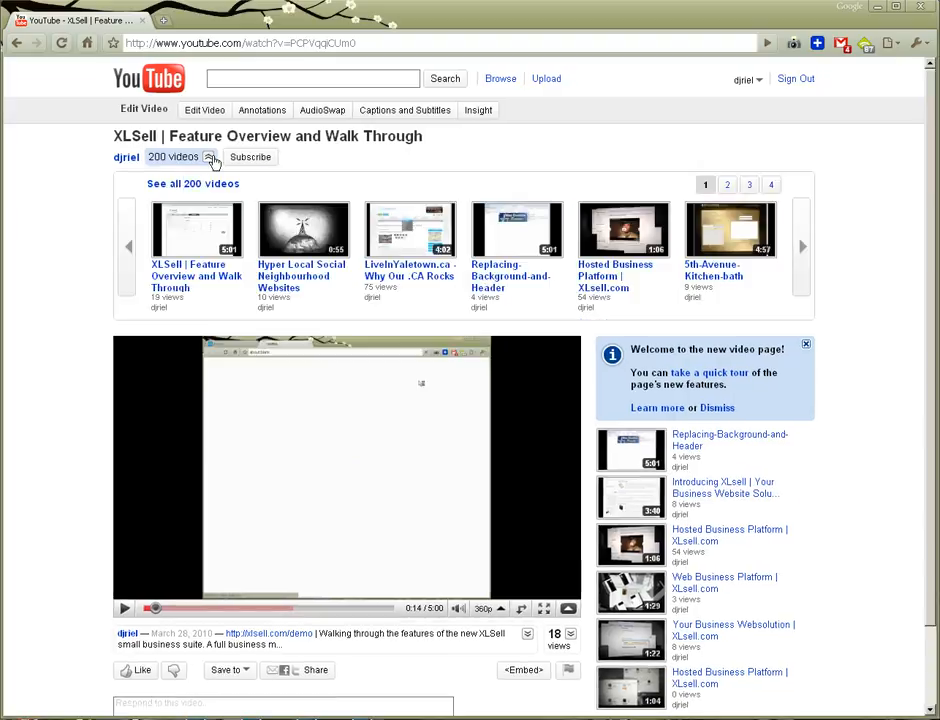
{"action": "left_click", "coordinate": [727, 184]}
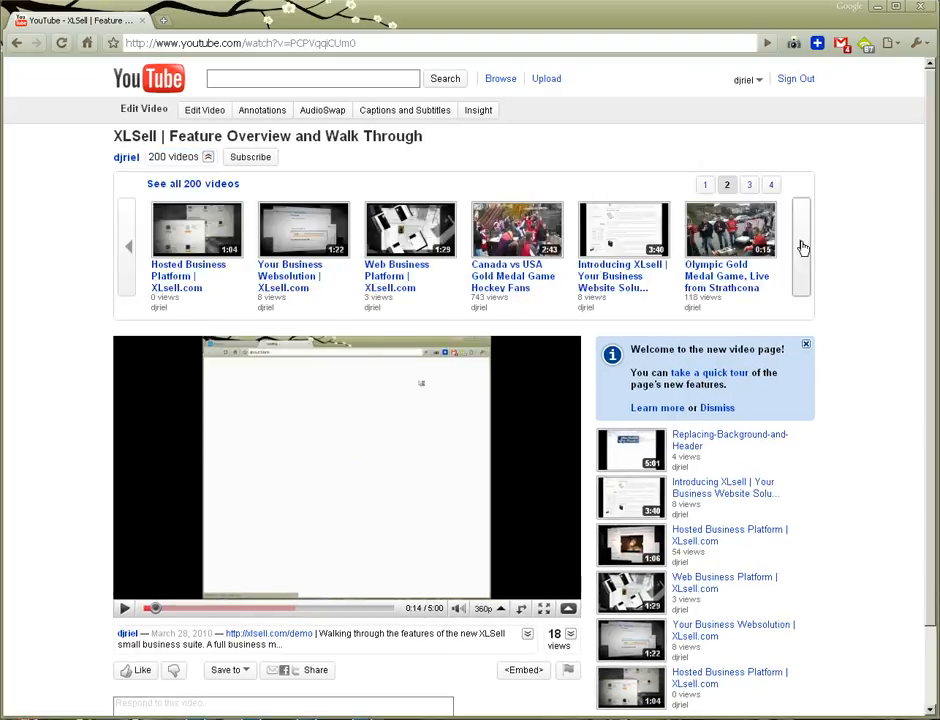
{"action": "left_click", "coordinate": [149, 78]}
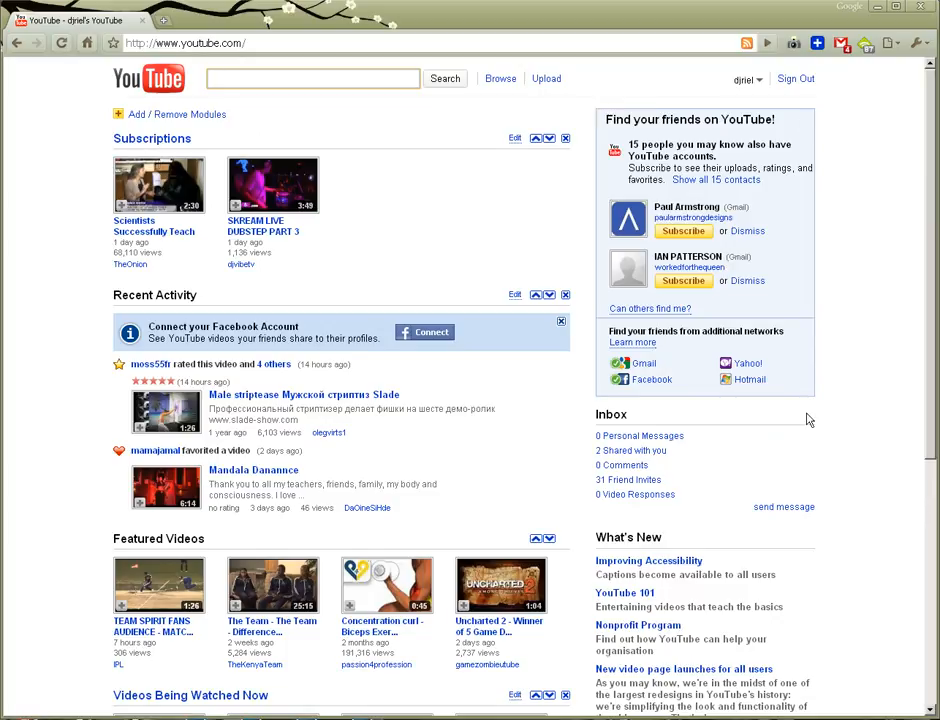
Focus the search box, then show the account shortcuts list from the username dropdown
{"action": "left_click", "coordinate": [312, 78]}
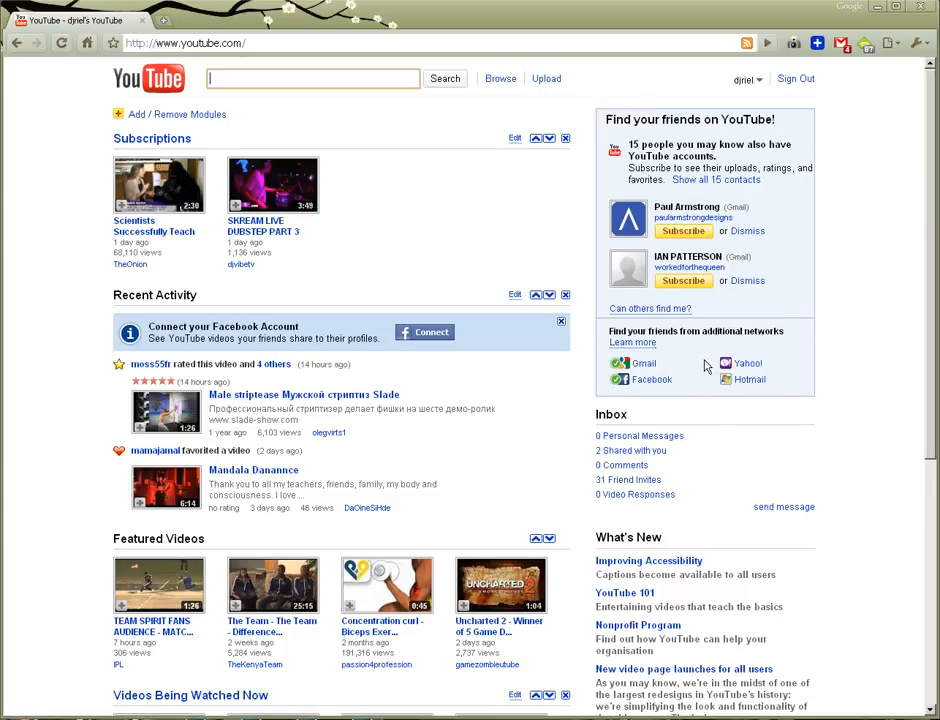
{"action": "mouse_move", "coordinate": [311, 305]}
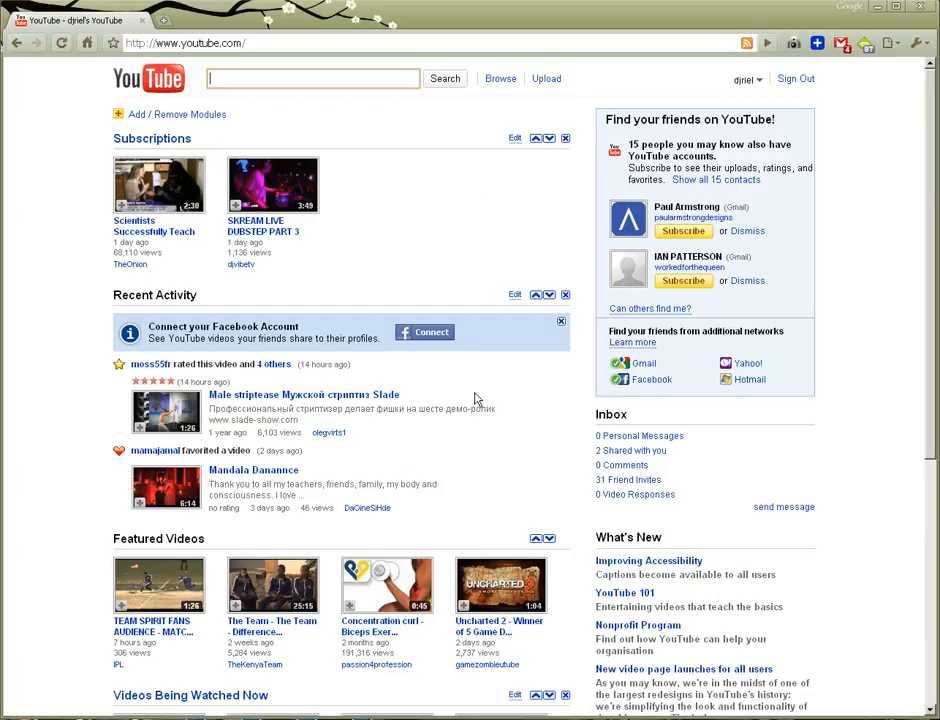
{"action": "mouse_move", "coordinate": [622, 76]}
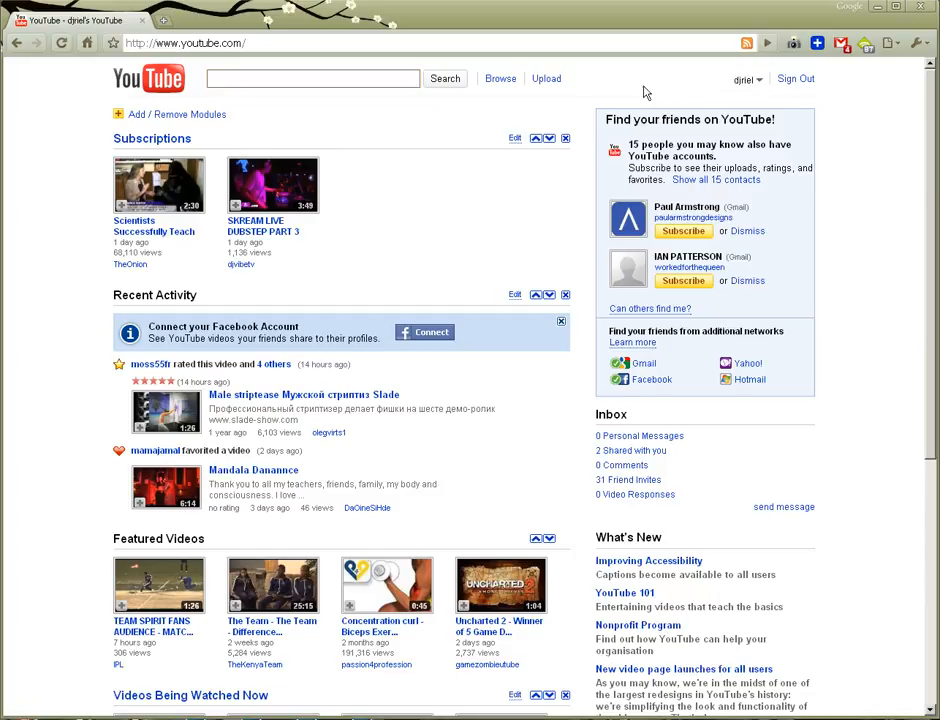
{"action": "left_click", "coordinate": [743, 79]}
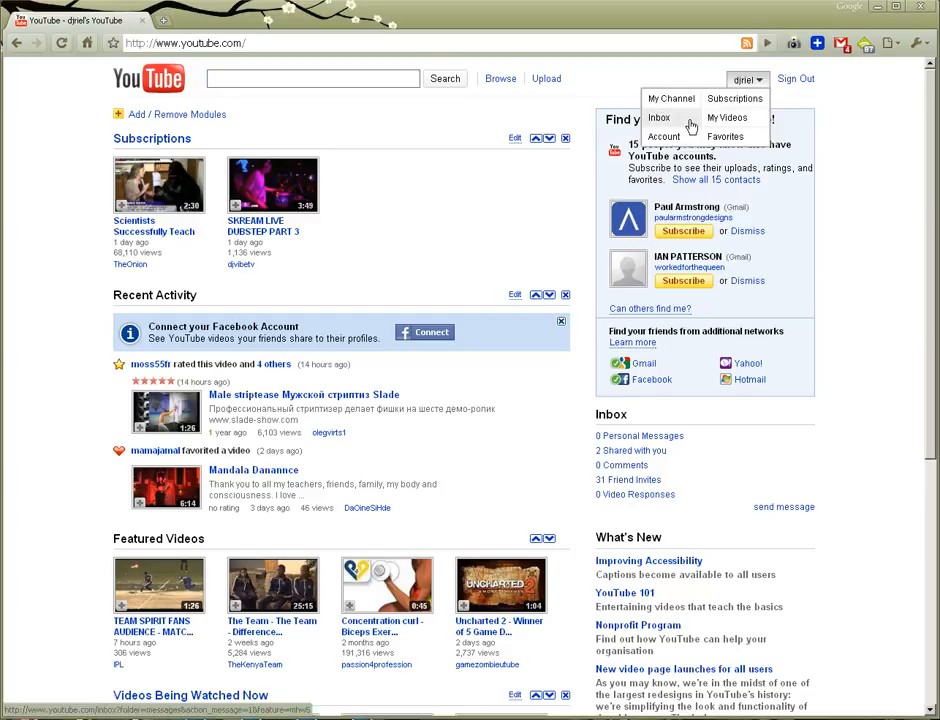
Go to My Channel and My Videos, then start the XLSell Feature Overview video
{"action": "left_click", "coordinate": [669, 98]}
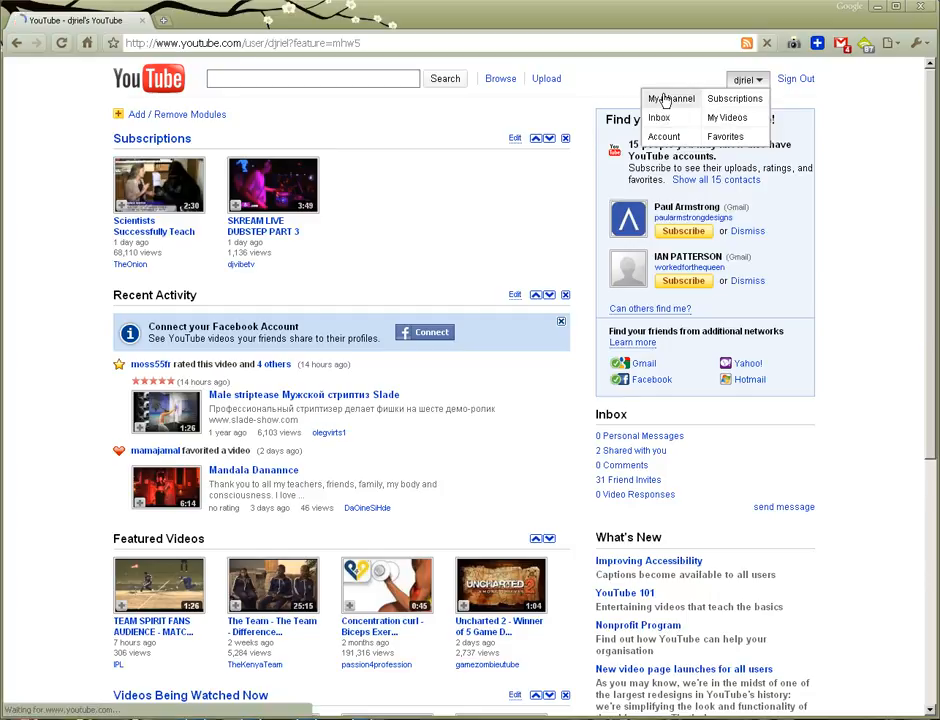
{"action": "left_click", "coordinate": [670, 98]}
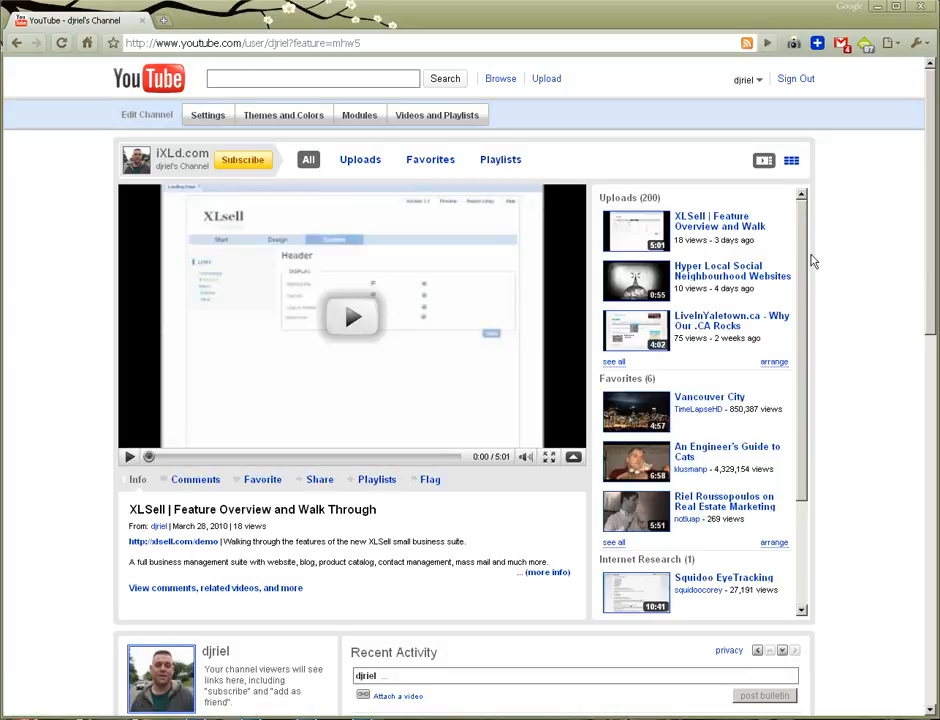
{"action": "mouse_move", "coordinate": [868, 290]}
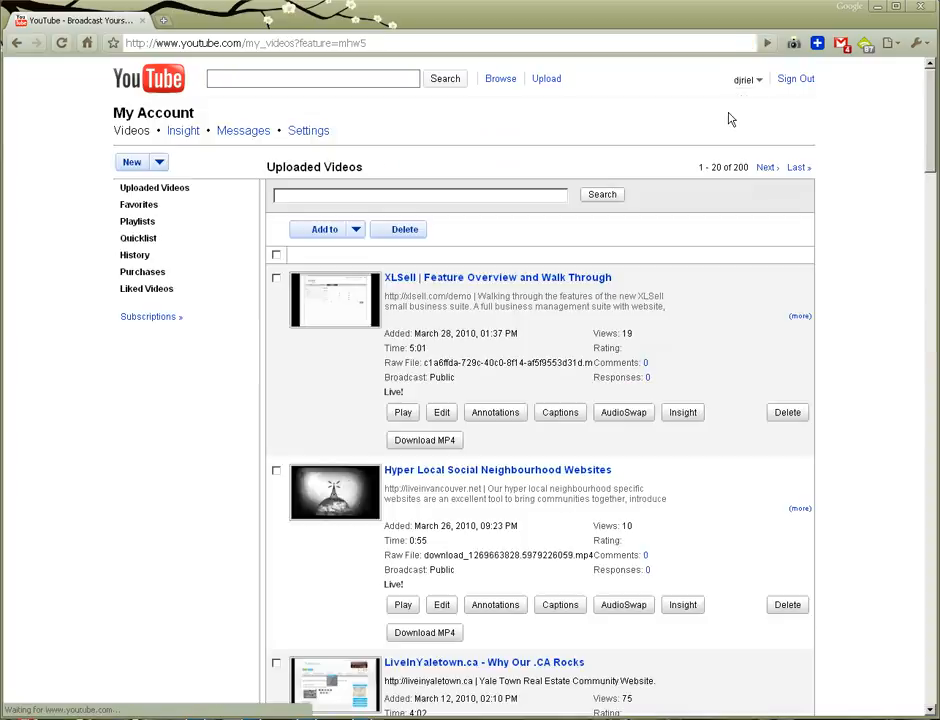
{"action": "left_click", "coordinate": [497, 277]}
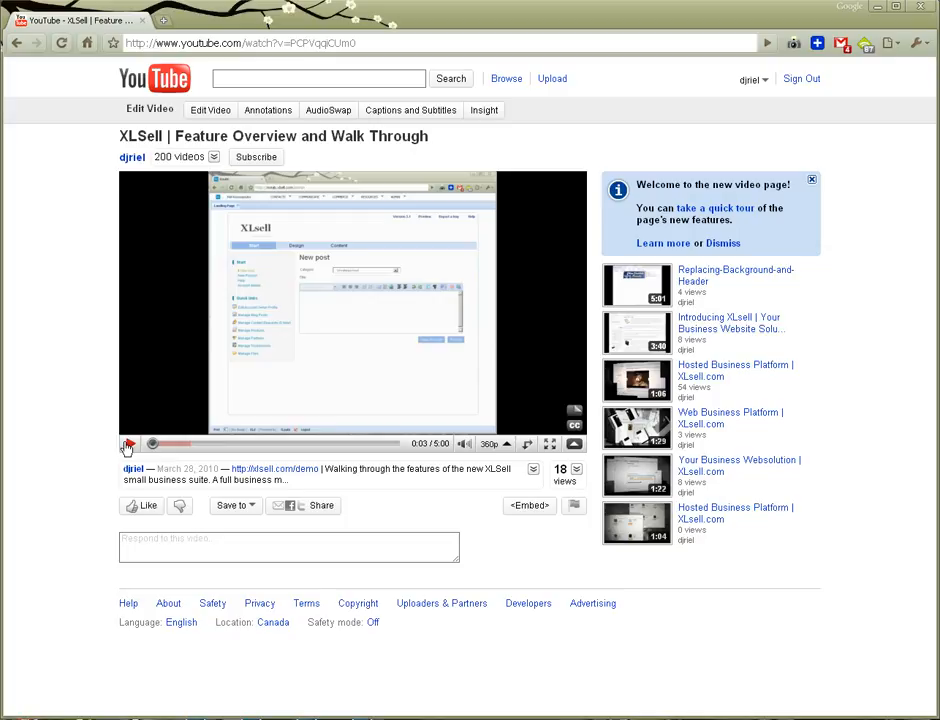
{"action": "mouse_move", "coordinate": [141, 505]}
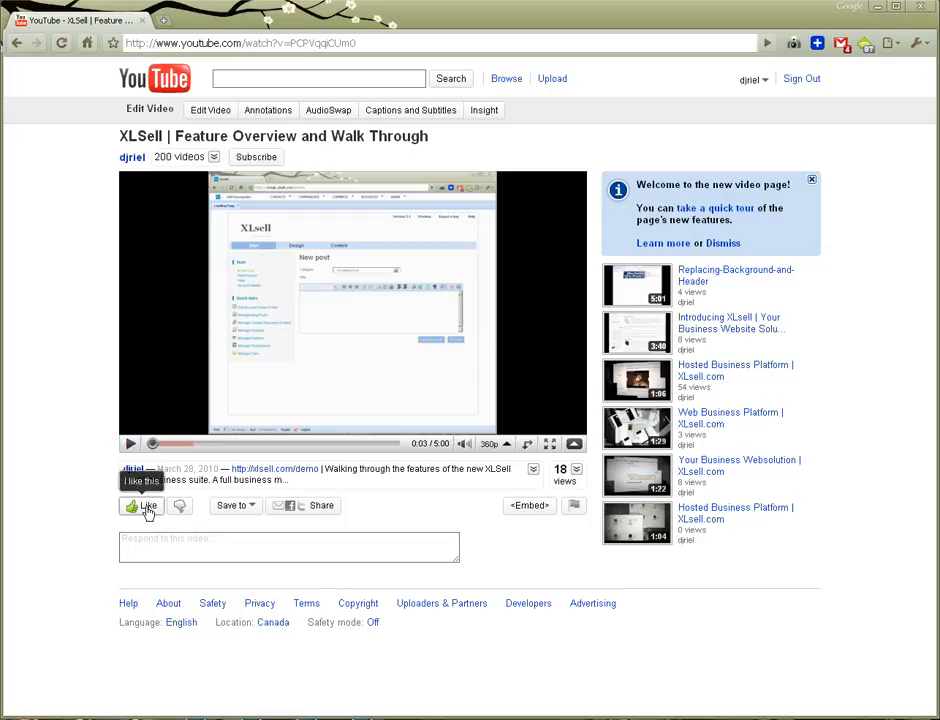
Start a comment, then show the embed code with its player border, colour and size options
{"action": "left_click", "coordinate": [289, 540]}
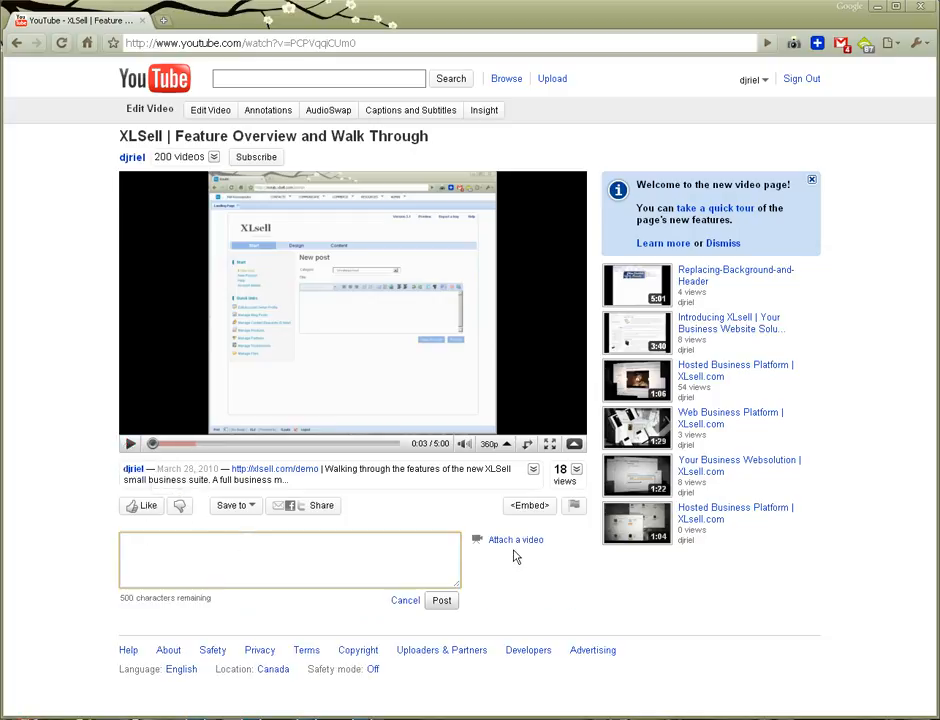
{"action": "left_click", "coordinate": [525, 505]}
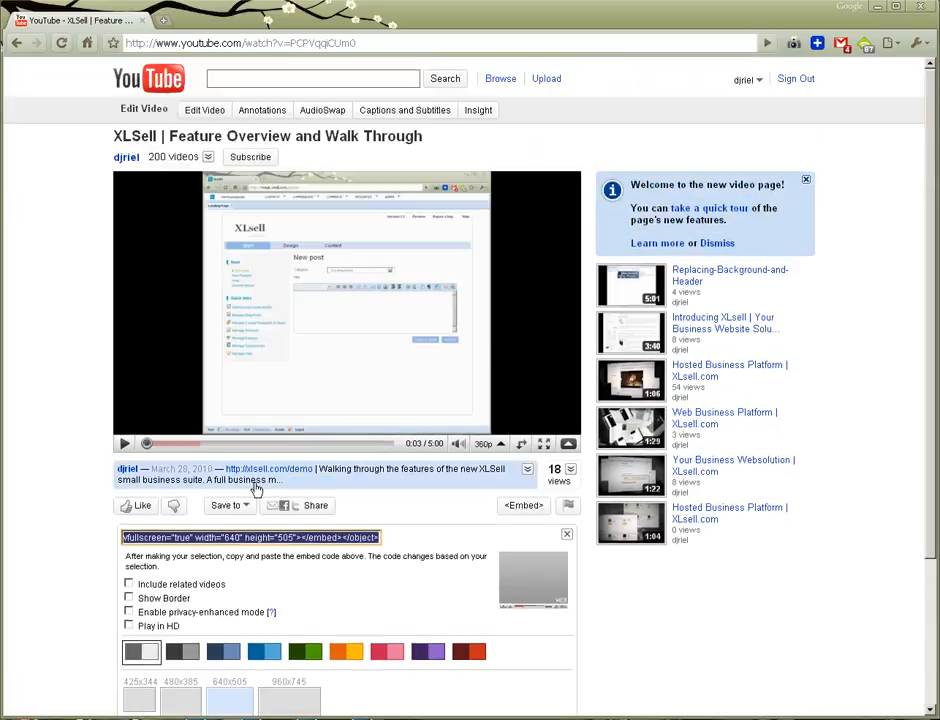
Browse the video's editing tabs from annotations through AudioSwap down to its caption tracks
{"action": "scroll", "scroll_direction": "down", "scroll_amount": 3}
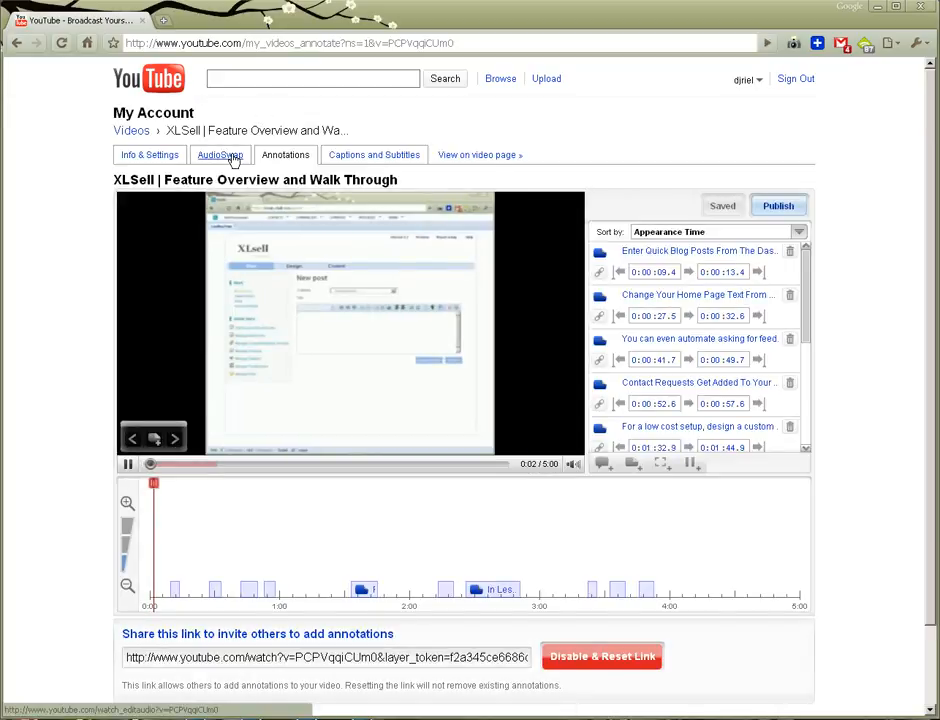
{"action": "left_click", "coordinate": [220, 154]}
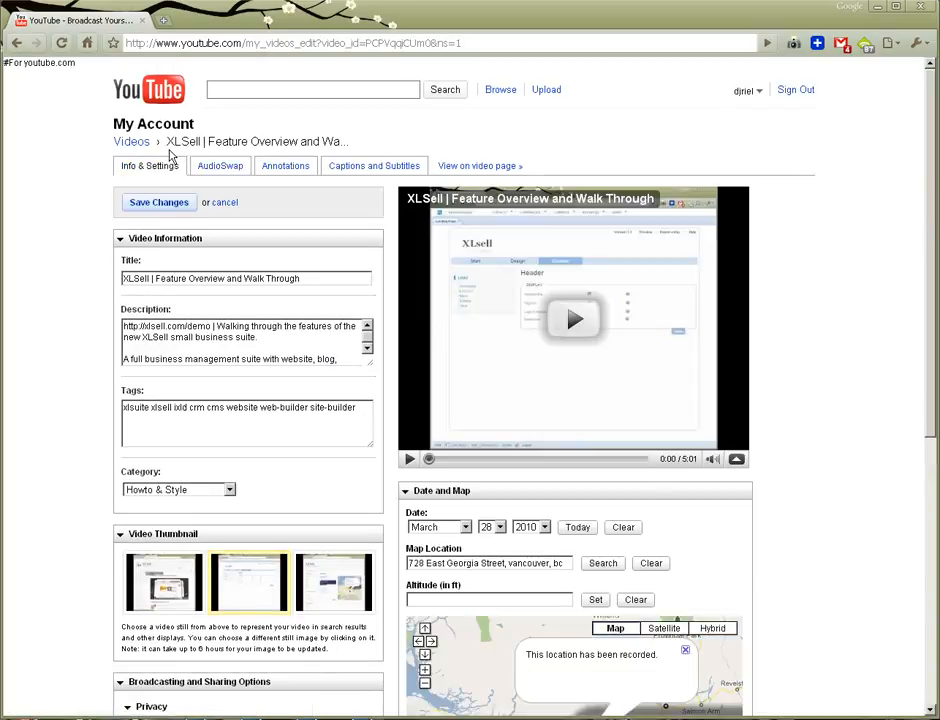
{"action": "scroll", "scroll_direction": "down", "scroll_amount": 3}
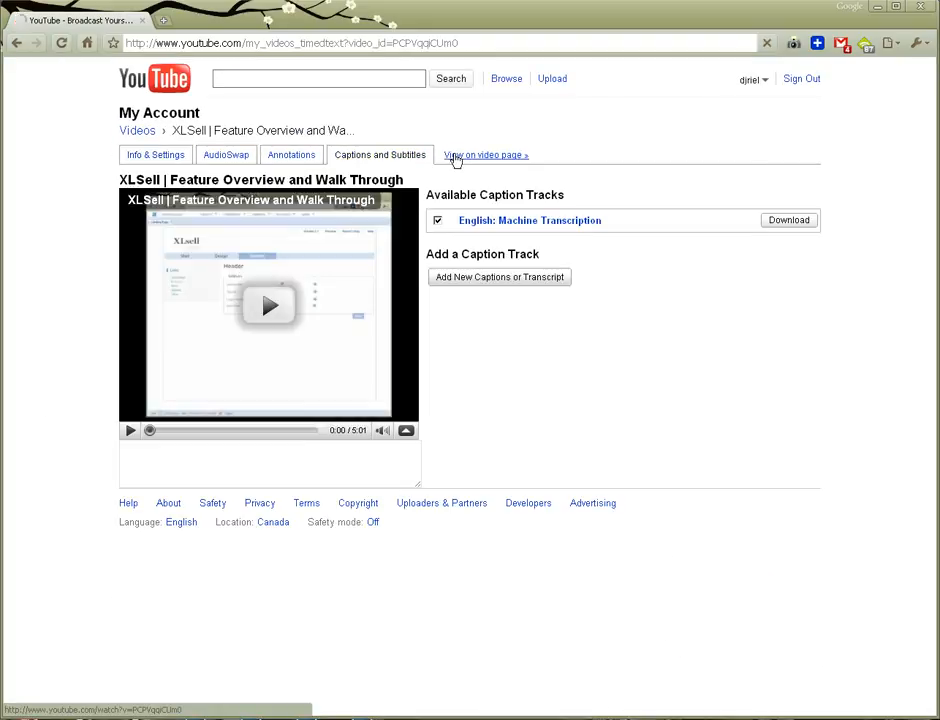
Return to the XLSell video's public watch page via 'View on video page'
{"action": "left_click", "coordinate": [485, 155]}
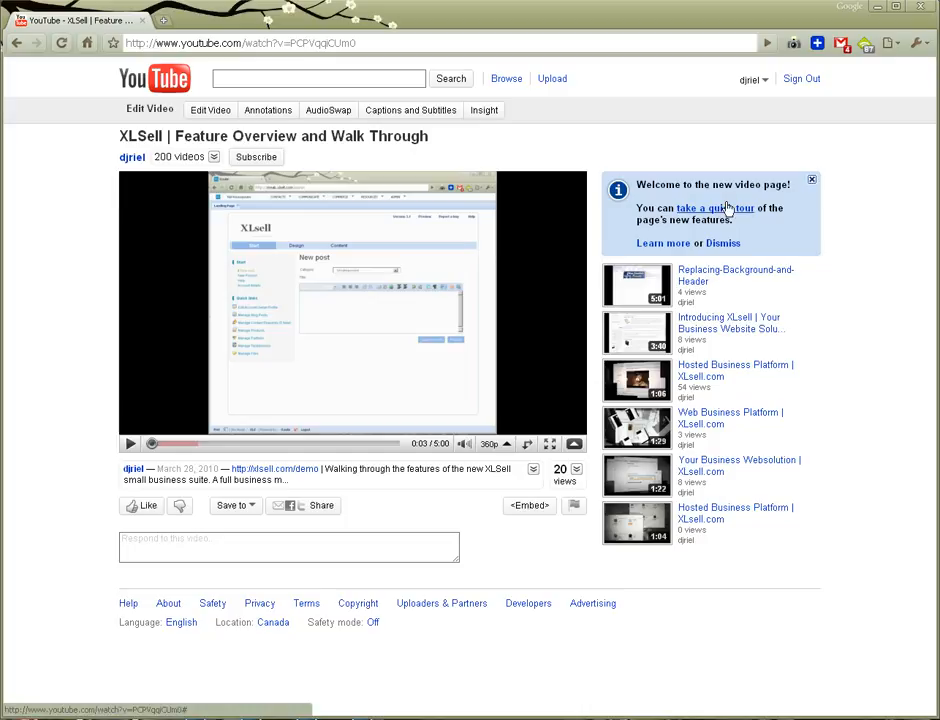
{"action": "mouse_move", "coordinate": [727, 208]}
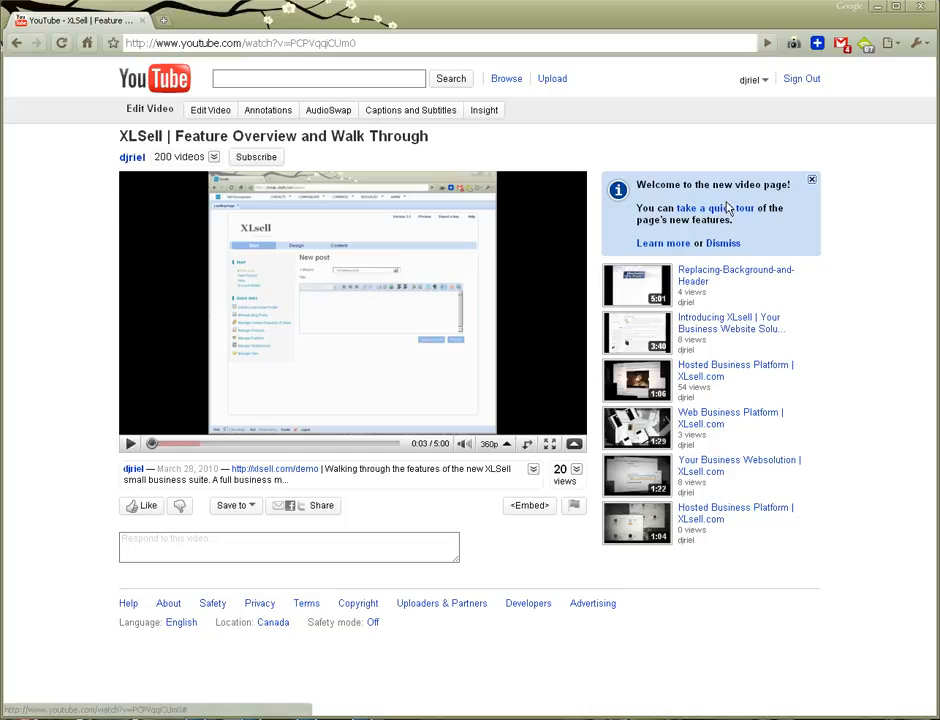